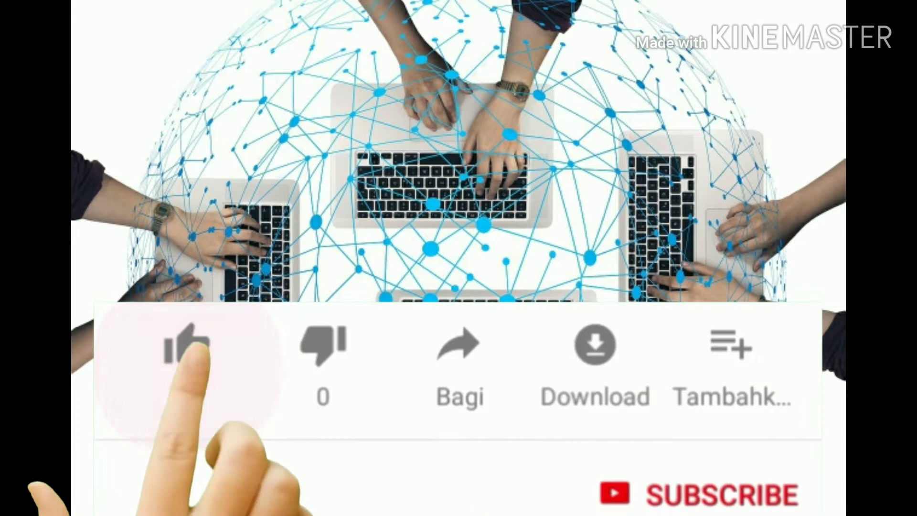
# Begin a new desktop shortcut through the desktop's New > Shortcut menu.
pyautogui.click(185, 350)
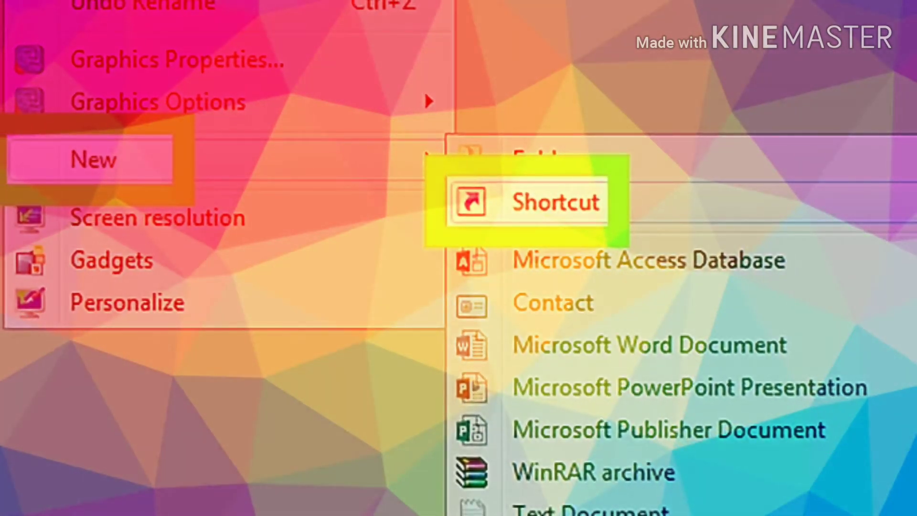
pyautogui.click(552, 202)
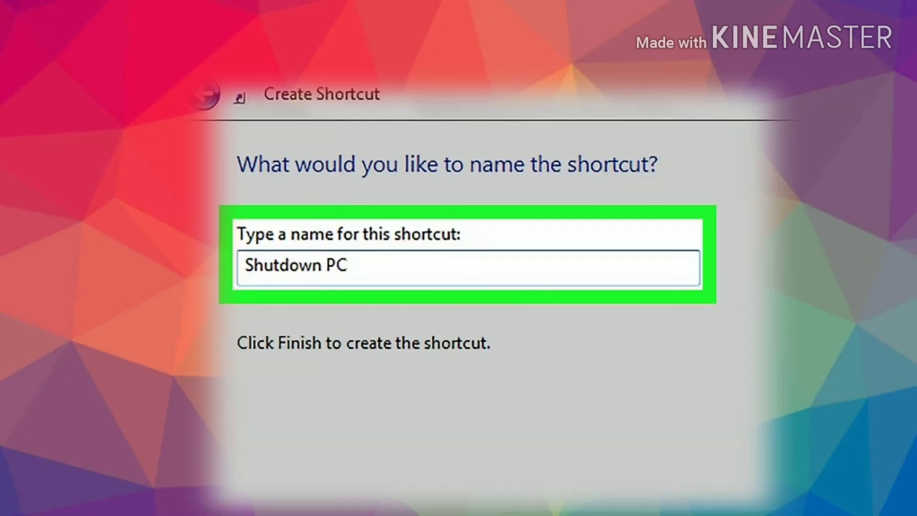
# Bring up the Properties dialog of the 'Shutdown PC' shortcut from its context menu.
pyautogui.rightClick(314, 76)
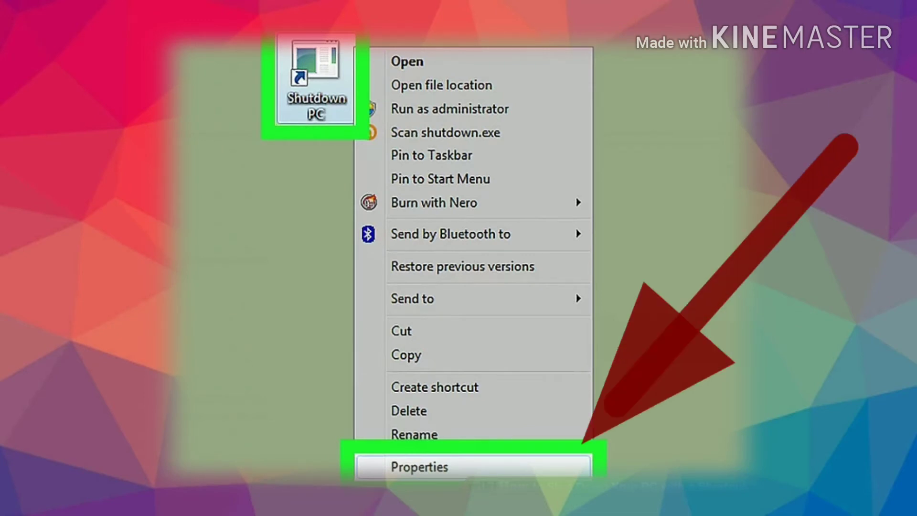
pyautogui.click(420, 467)
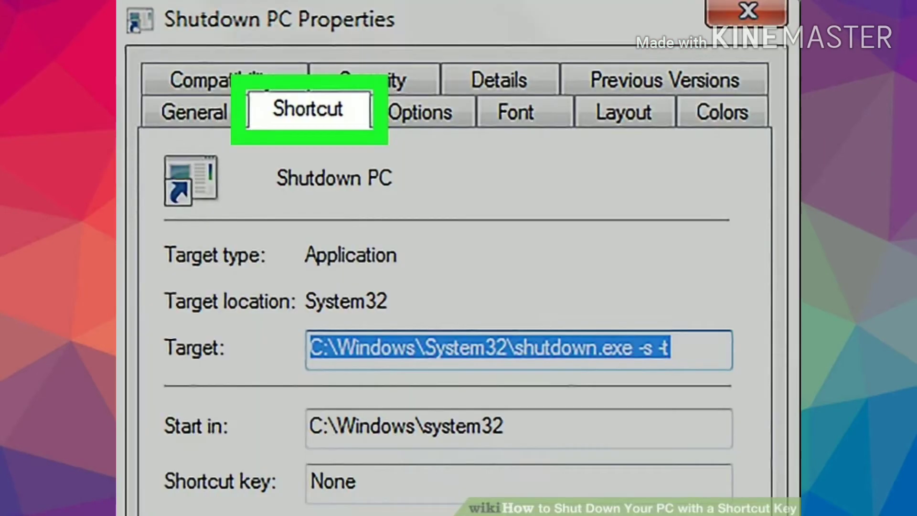